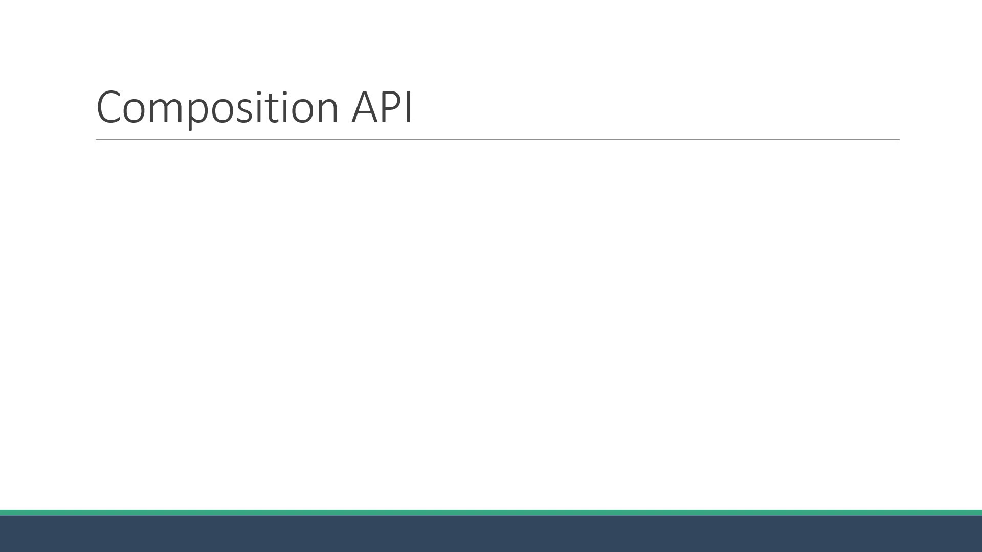
Step: Type the heading 'What is the composition API?' with Vue 3 and script block definition lines
text(What is the composition API?)
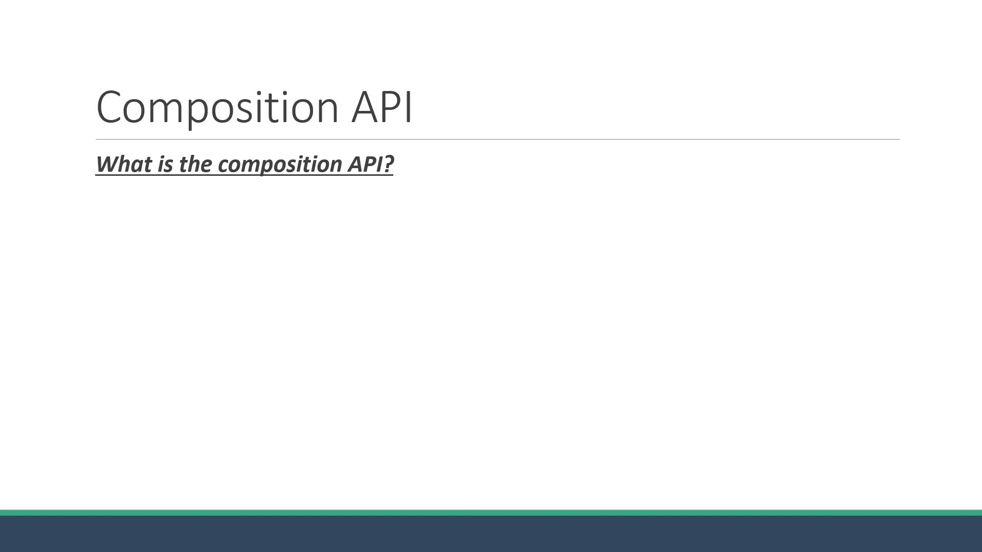
text(The composition API is a feature in Vue 3 which gives us another way to write our components)
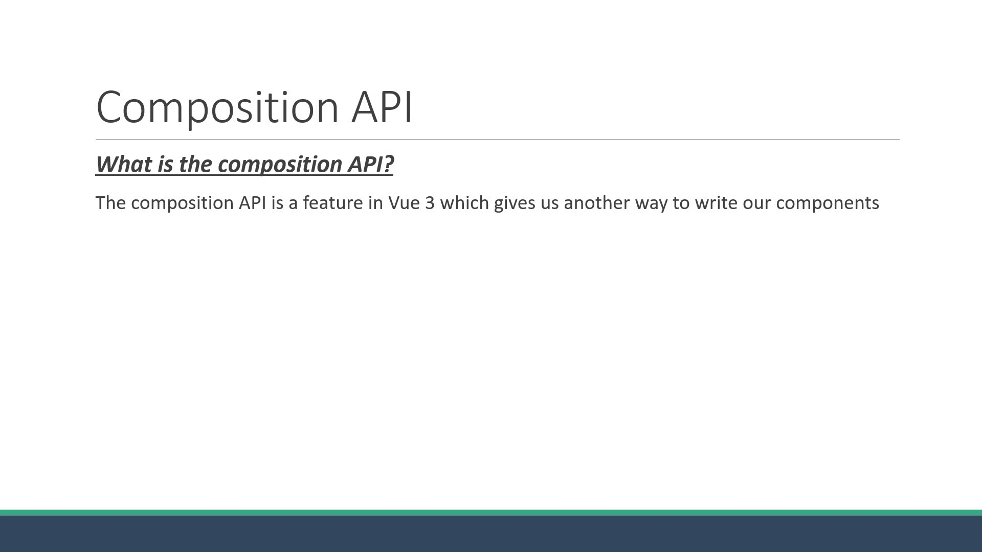
text(More specifically, the script block in a component)
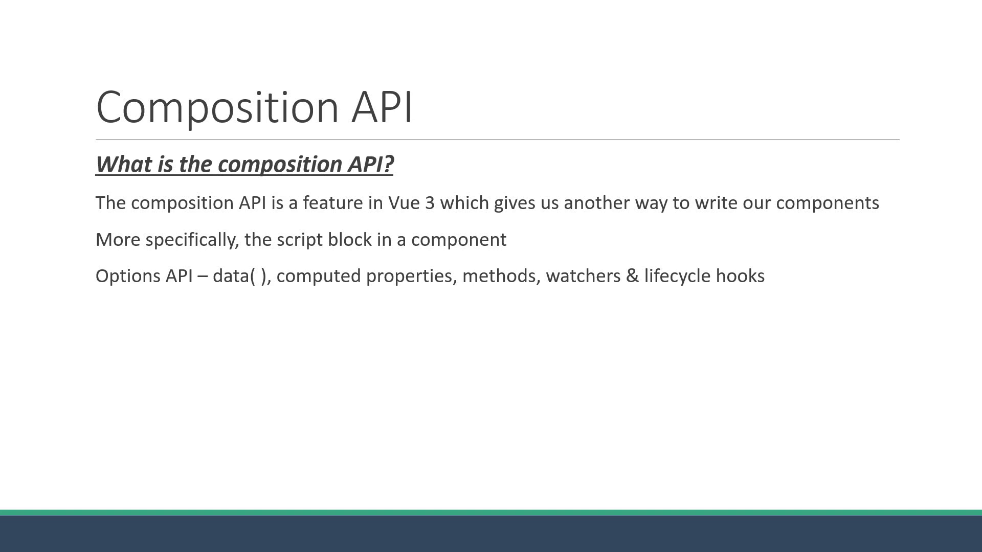
Step: Add the Options API and 'use the composition API' lines, then advance to 'Why composition API?'
text(What we've learned so far is the Options API which is one way to build components in Vue)
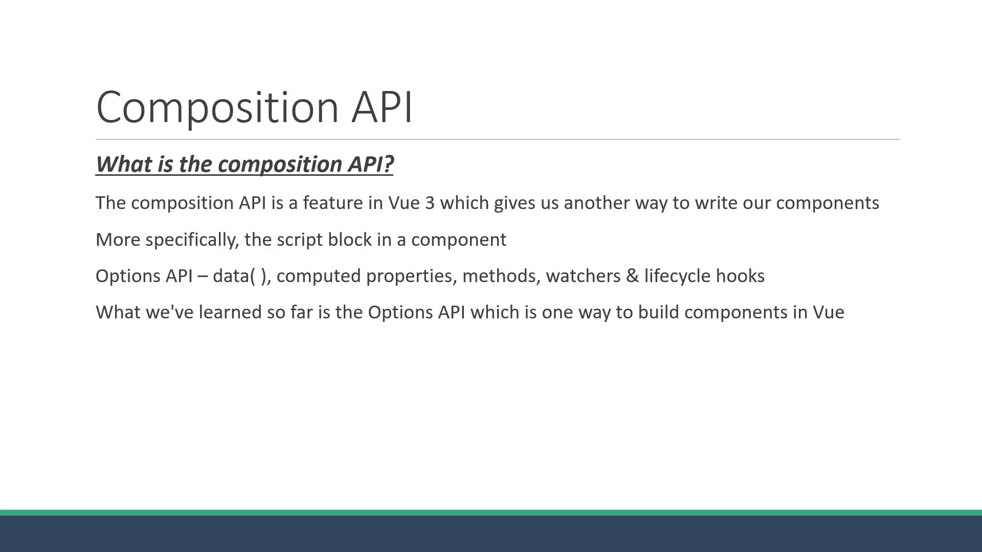
text(The other way is to use the composition API)
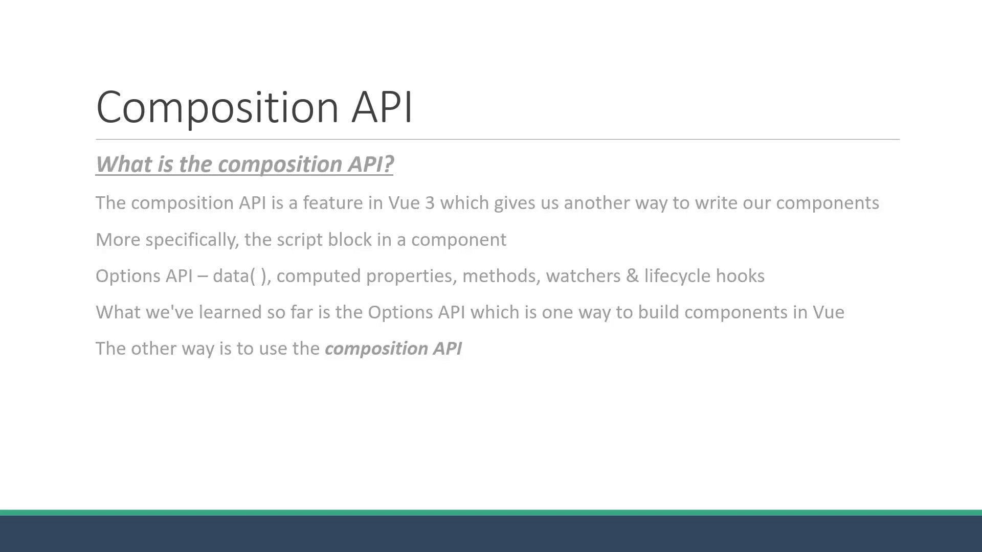
key(Right)
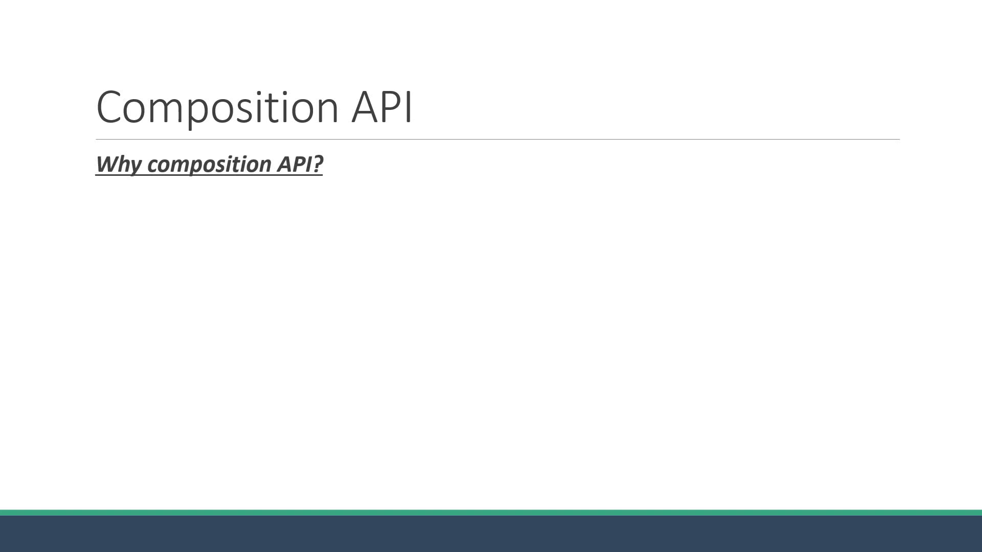